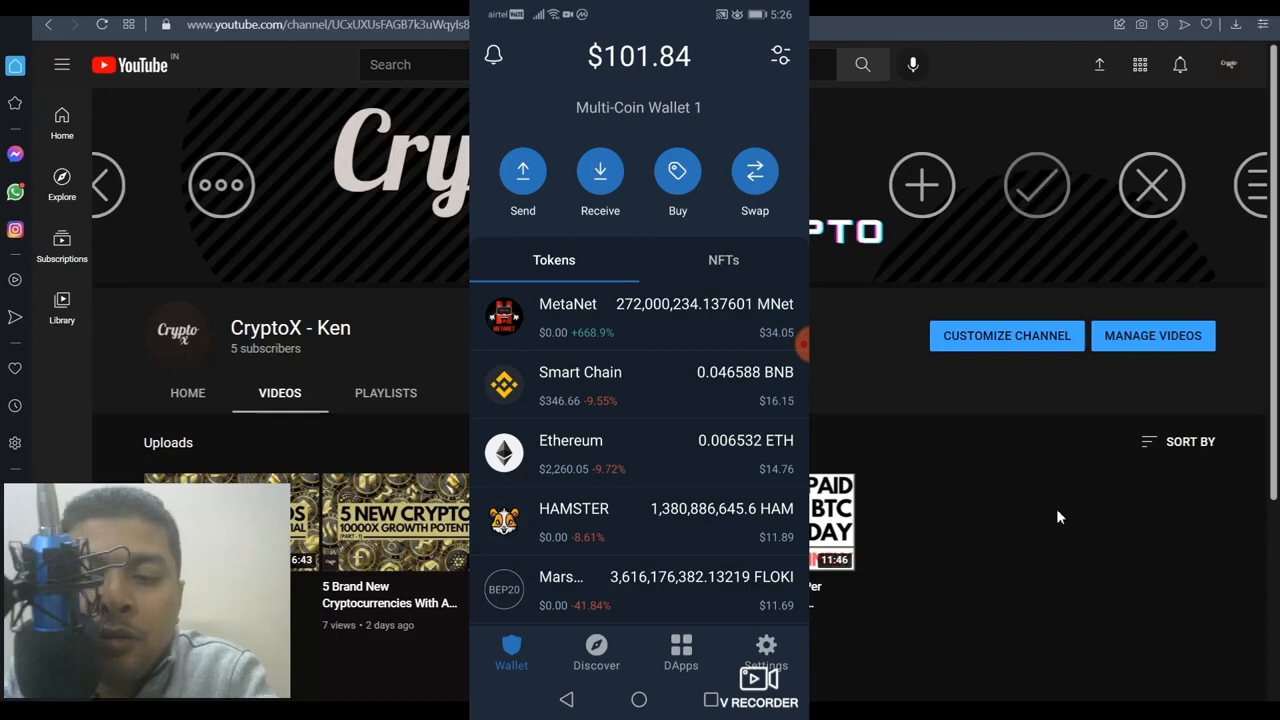
- Scroll down through Trust Wallet's token list toward the enabled Smart Chain, Ethereum and BNB
scroll(down, 3)
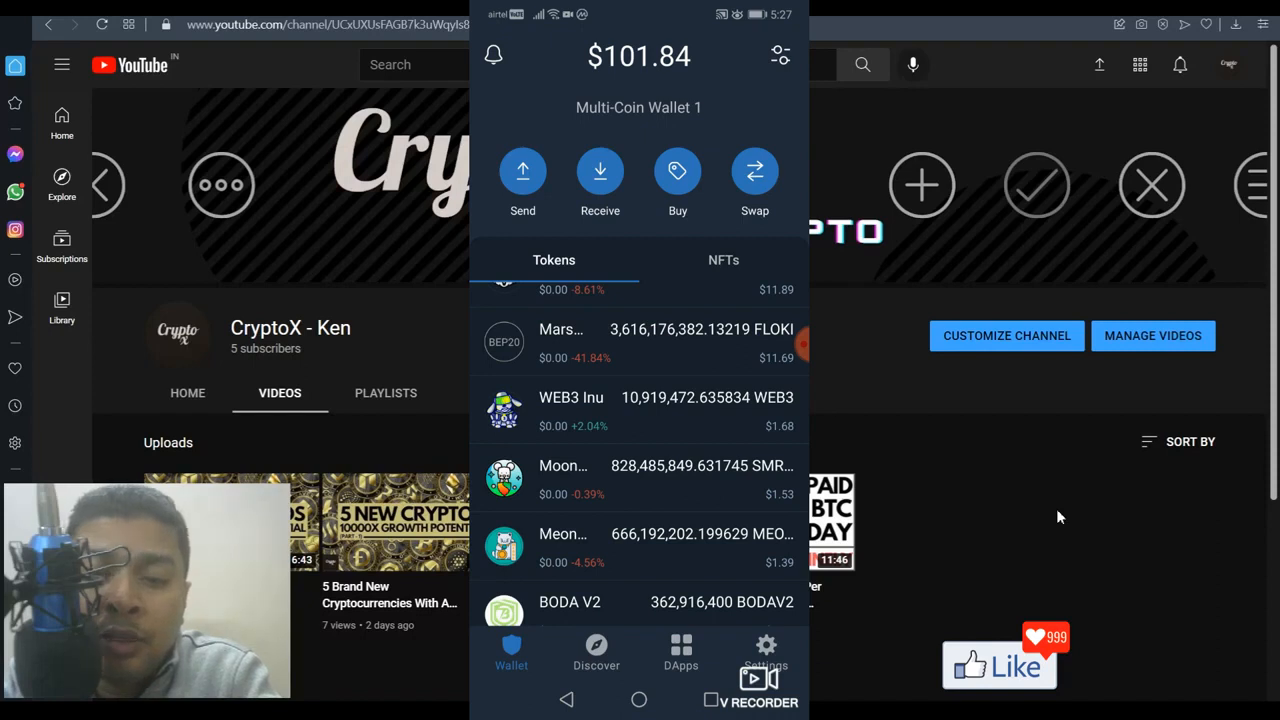
scroll(down, 3)
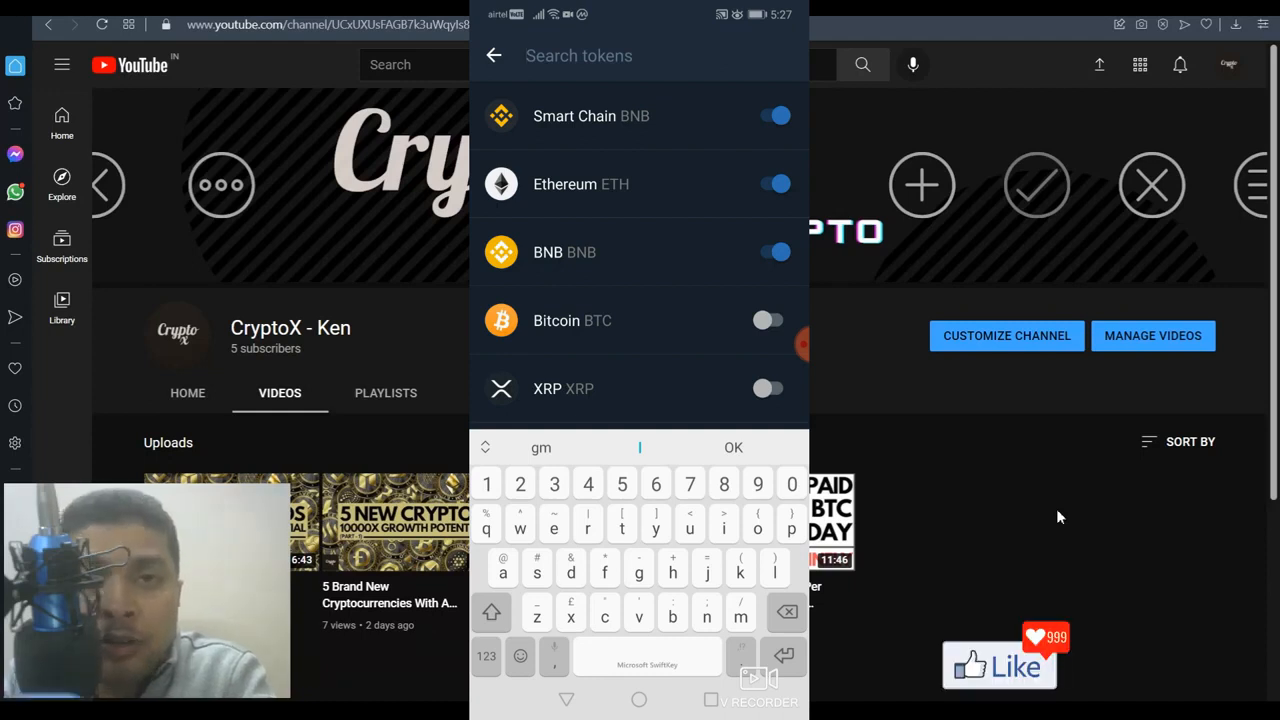
- Switch from Trust Wallet to the CoinMarketCap app's Discover page
click(493, 55)
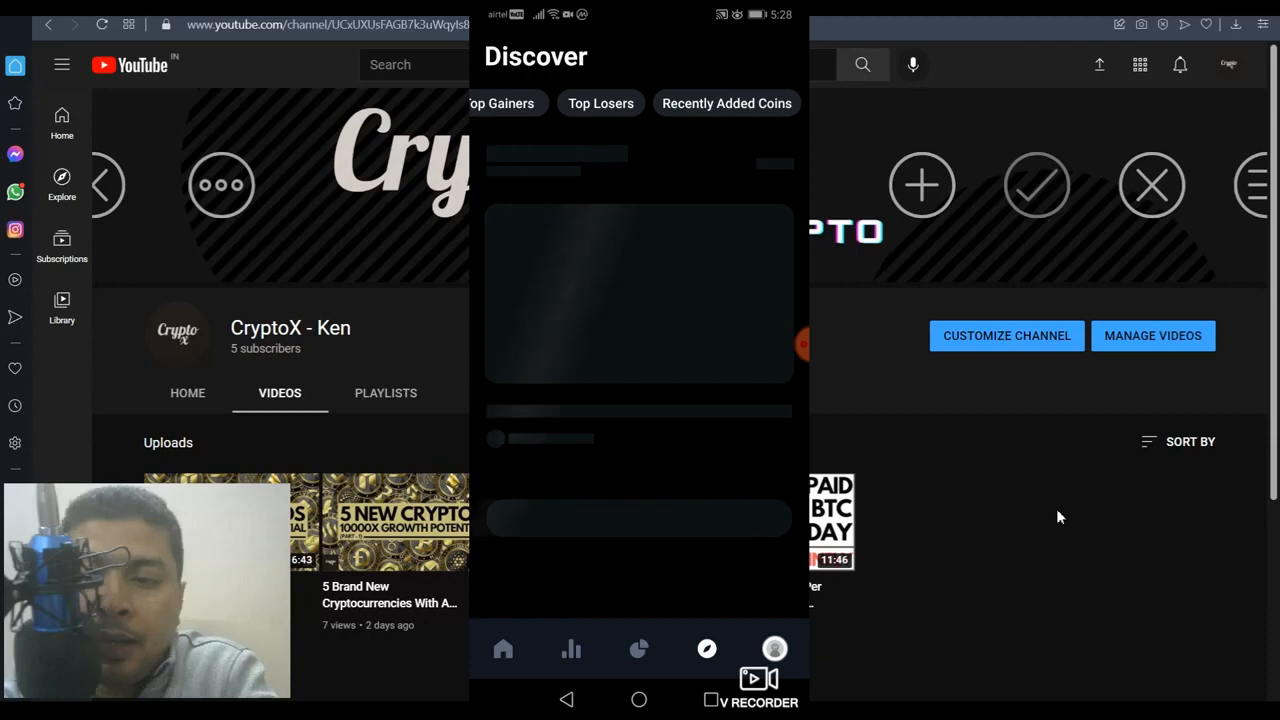
- Copy OUD's BEP20 contract address from its Recently Added Coins page on CoinMarketCap
click(726, 103)
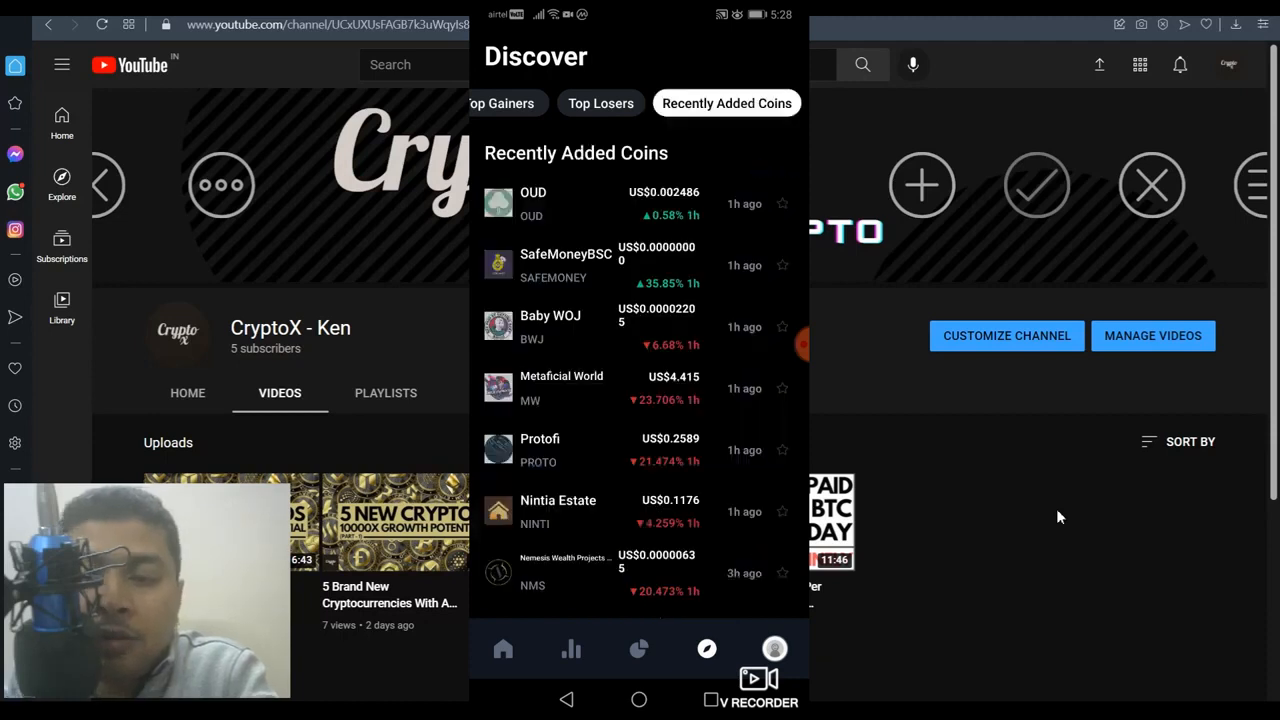
click(533, 203)
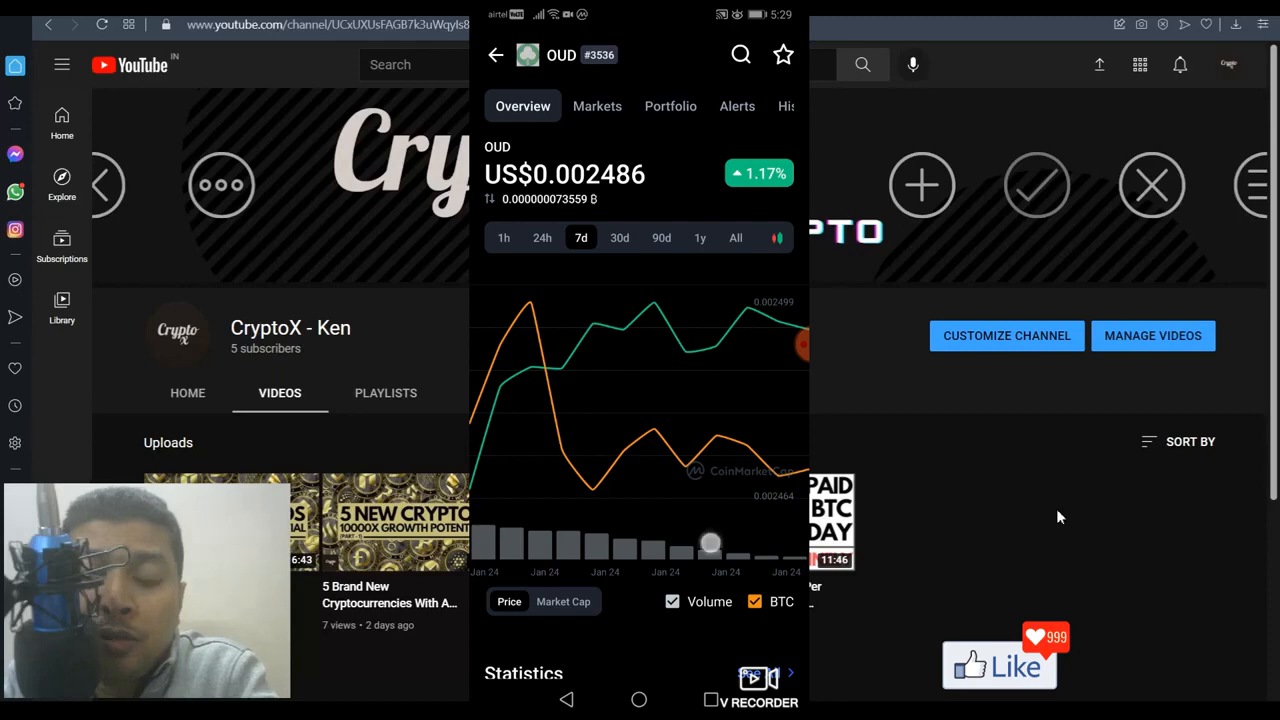
scroll(down, 3)
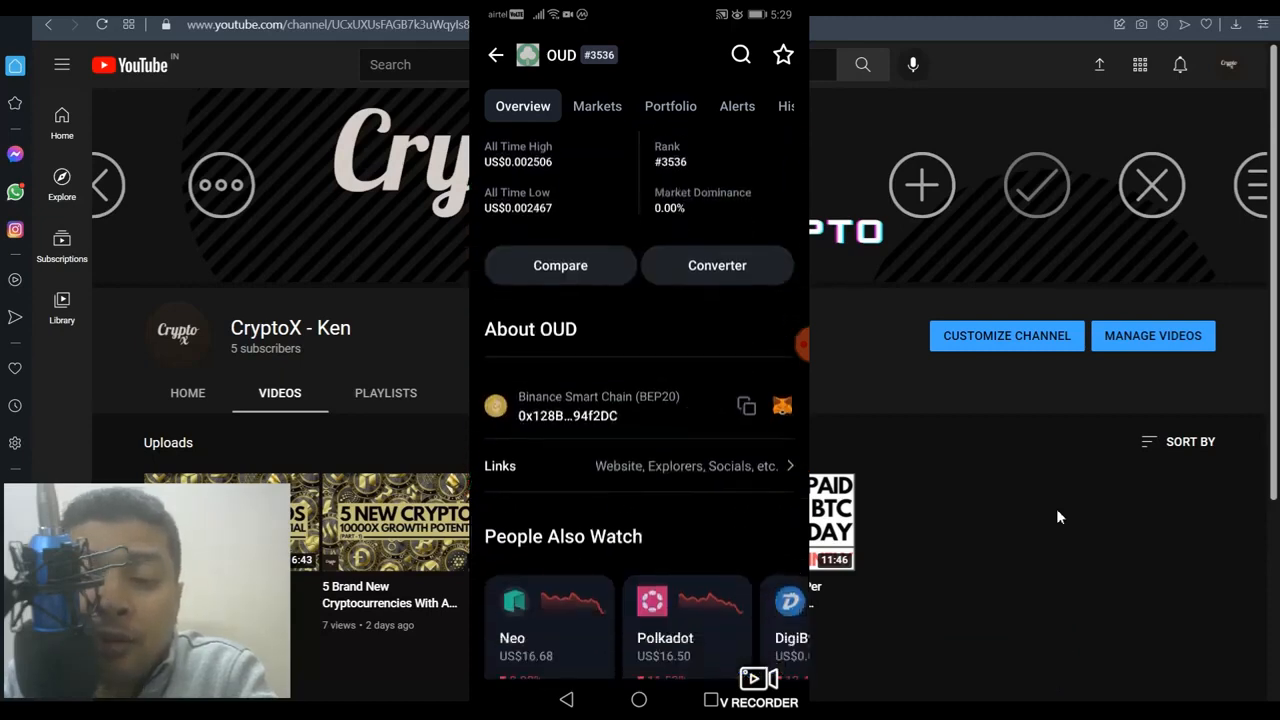
click(746, 405)
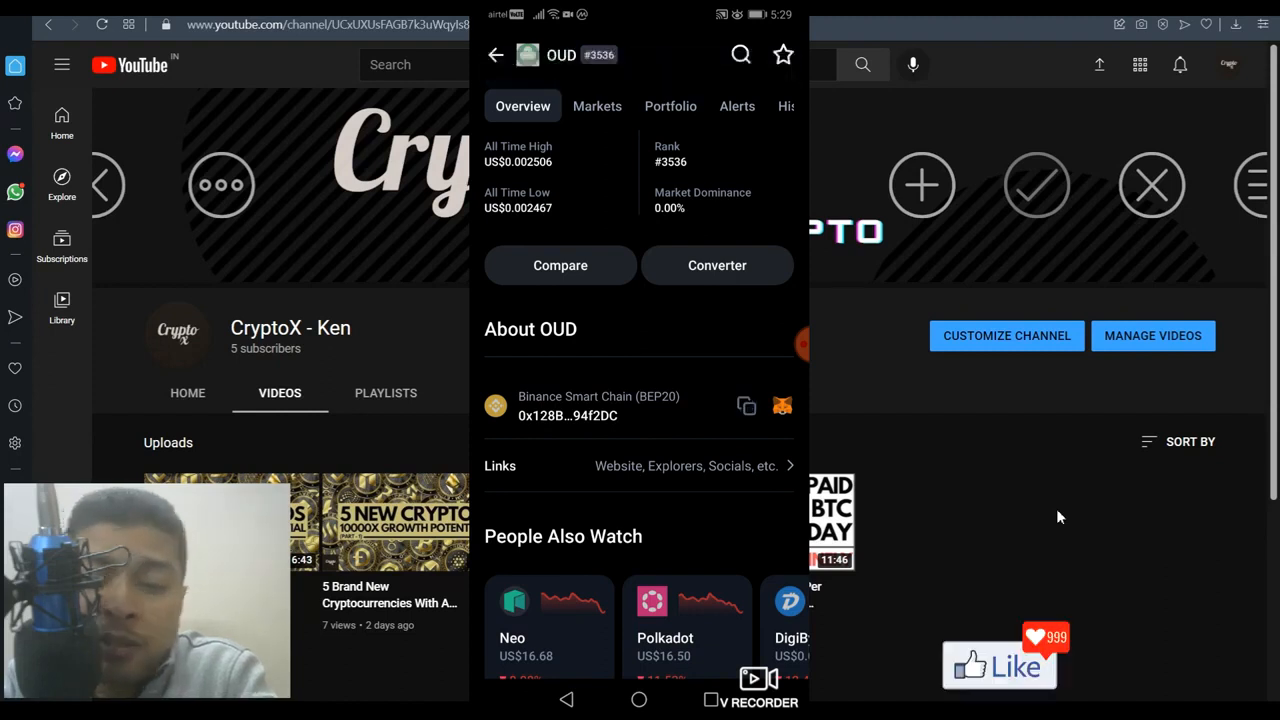
click(747, 405)
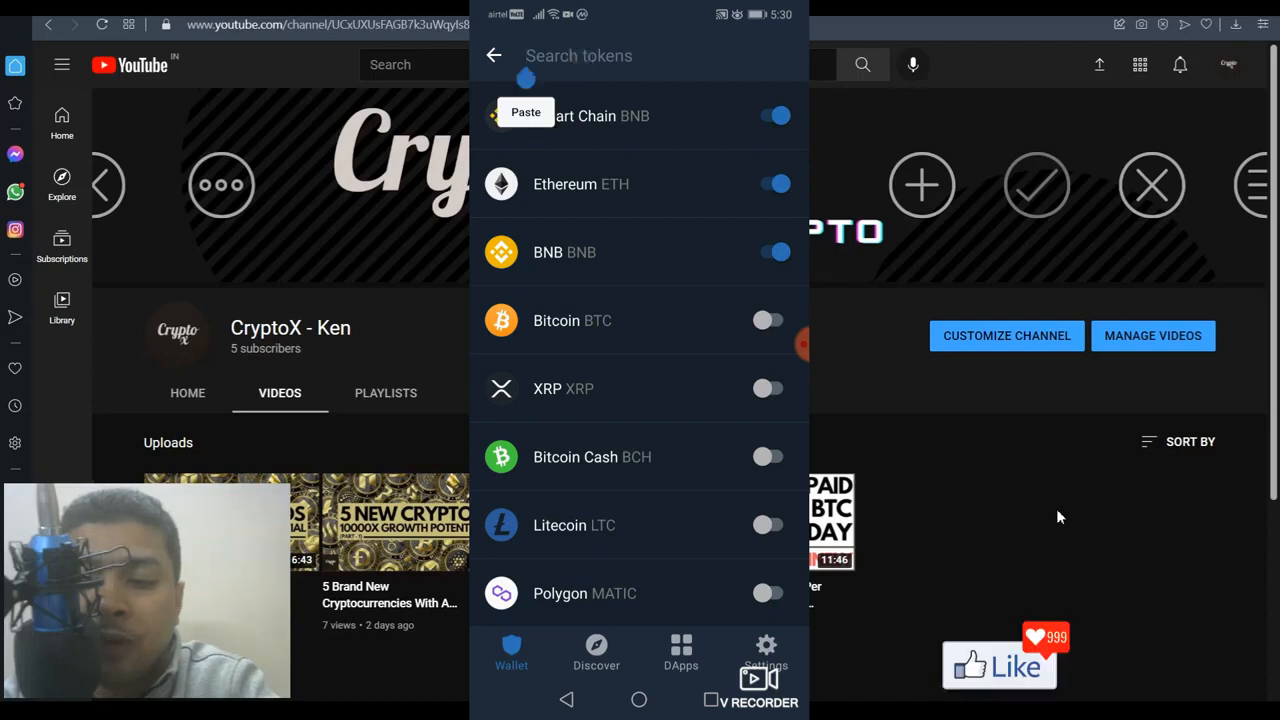
- Add OUD as a custom Smart Chain token (symbol OUD, 18 decimals) from the pasted address
click(525, 112)
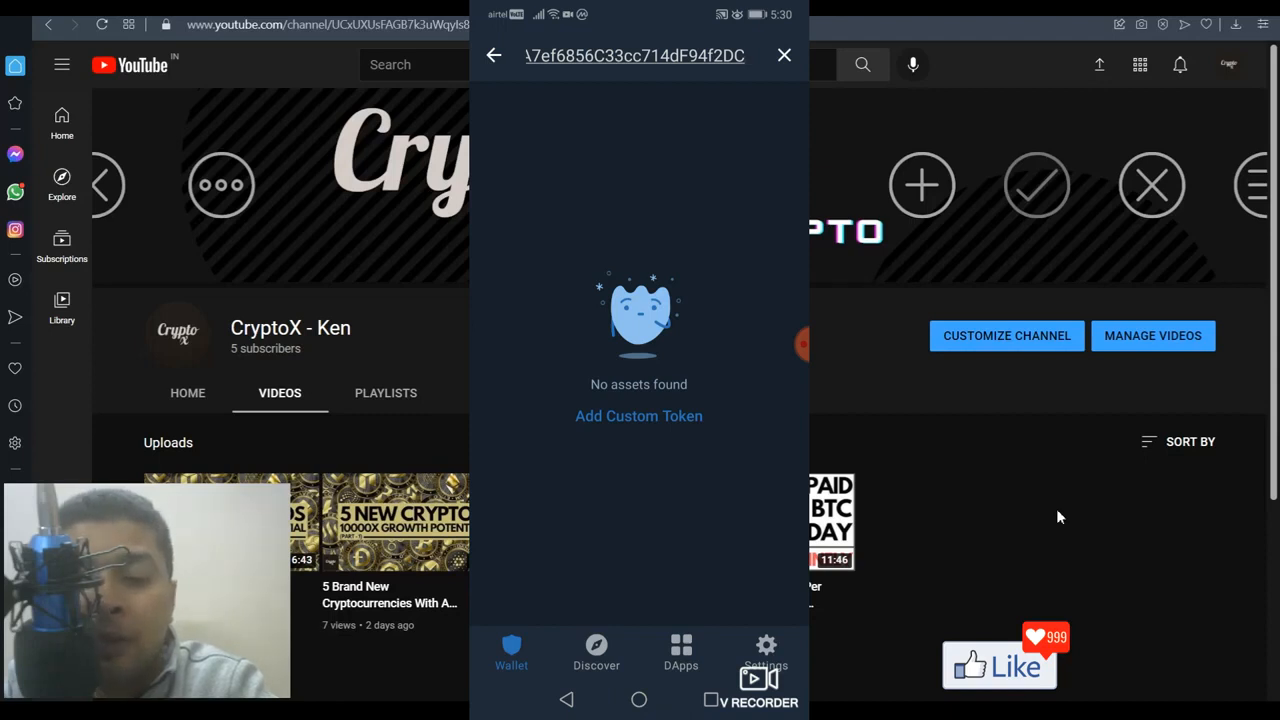
click(638, 416)
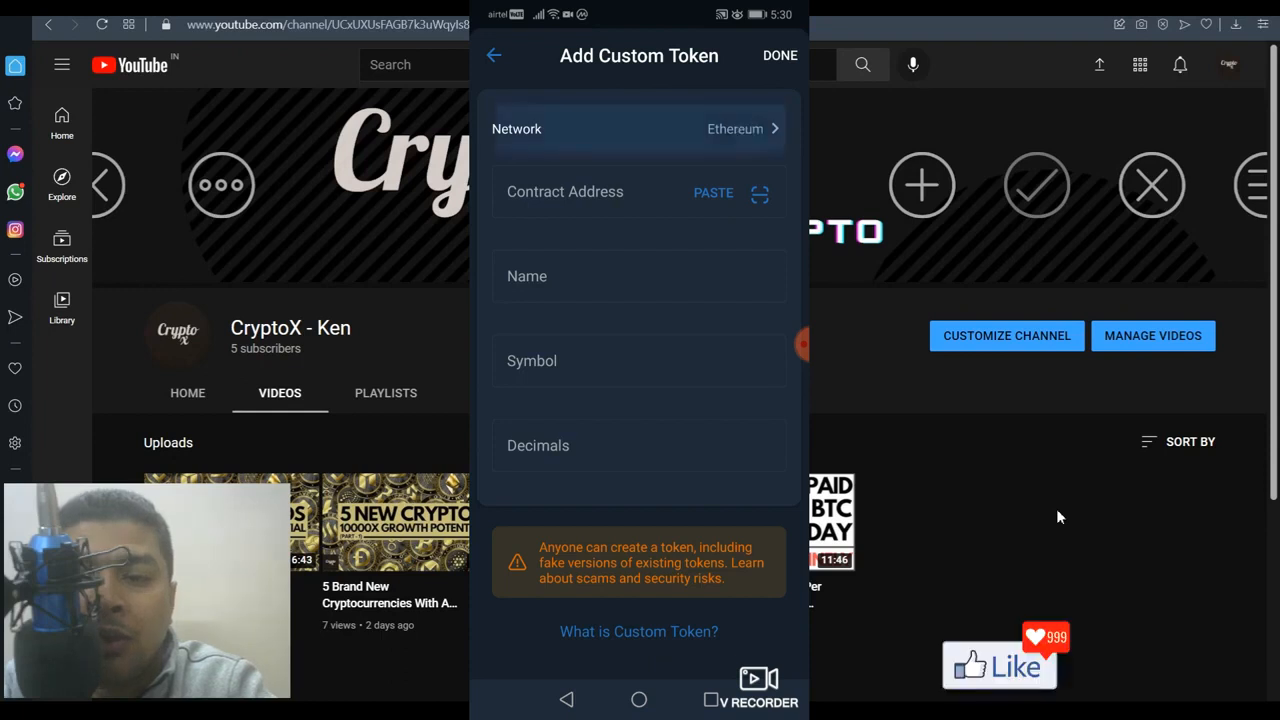
click(638, 128)
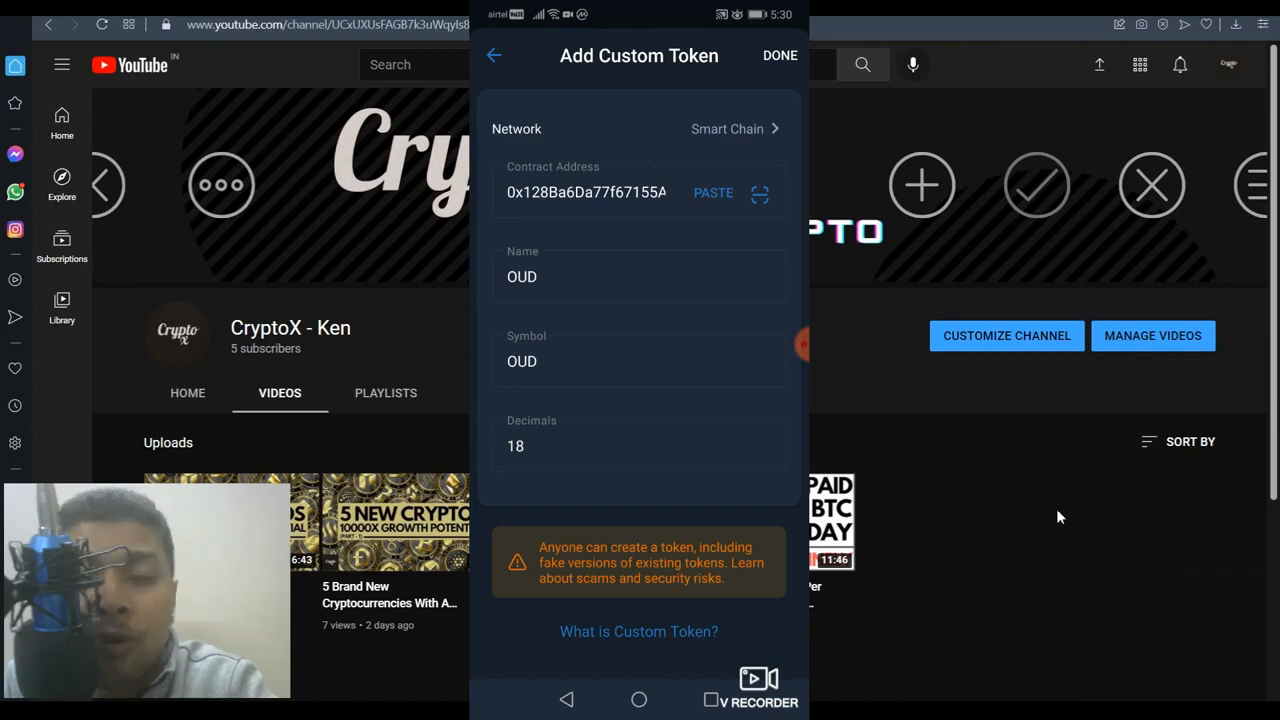
click(779, 55)
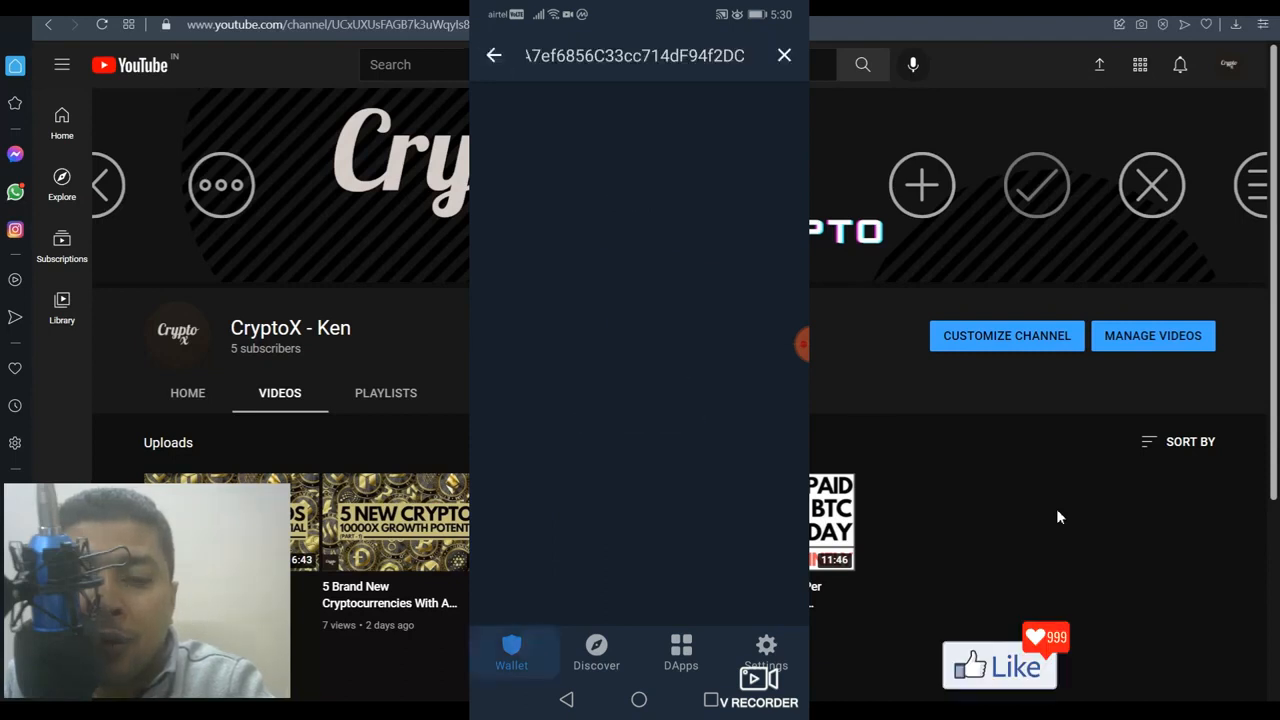
click(493, 55)
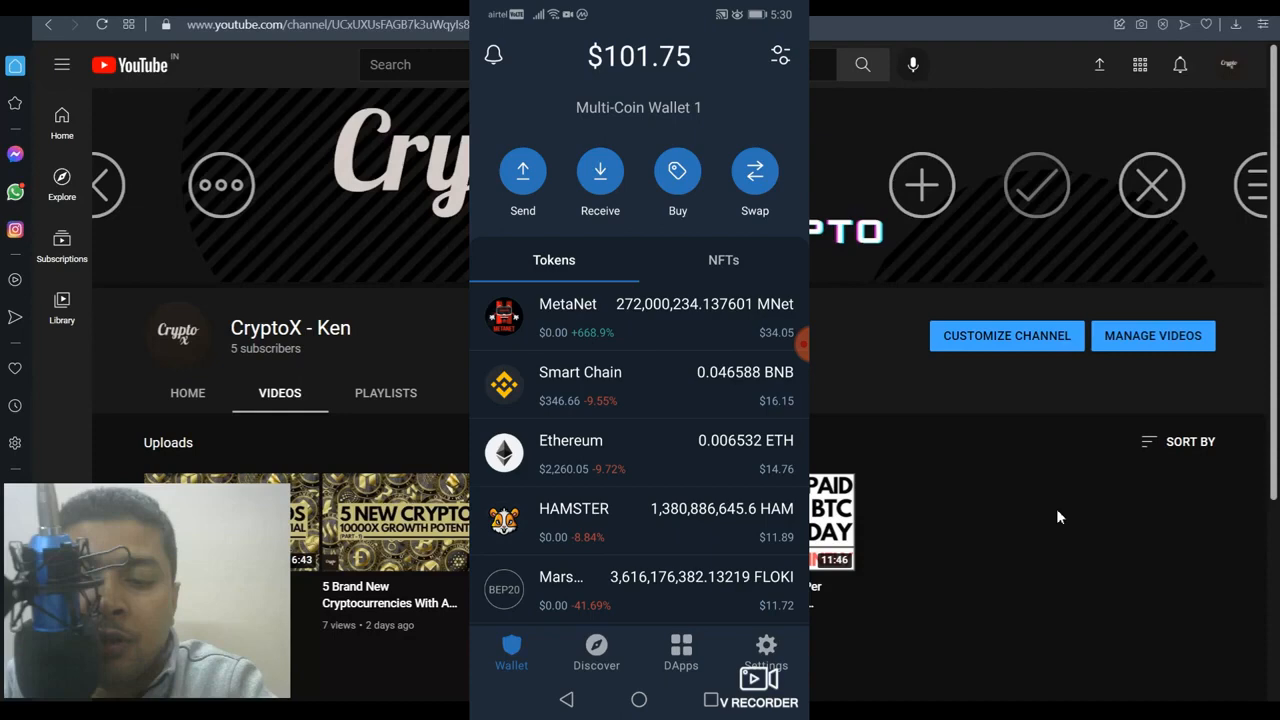
scroll(down, 3)
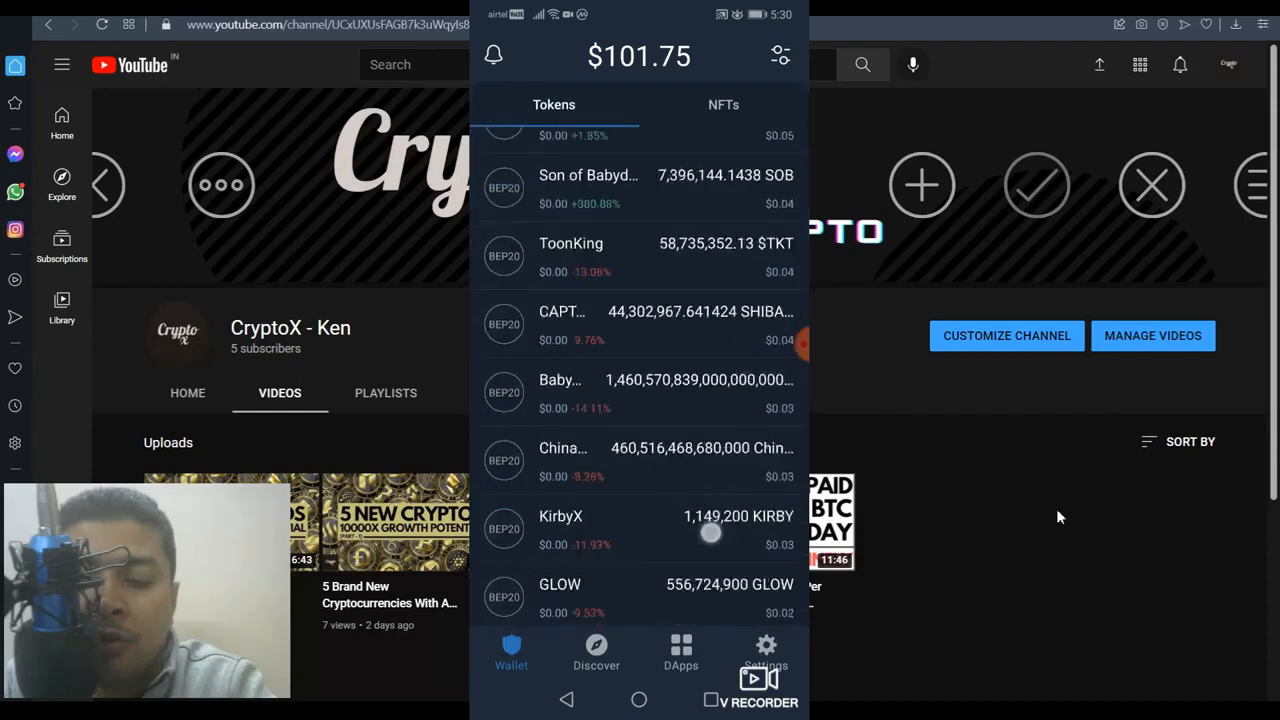
scroll(down, 3)
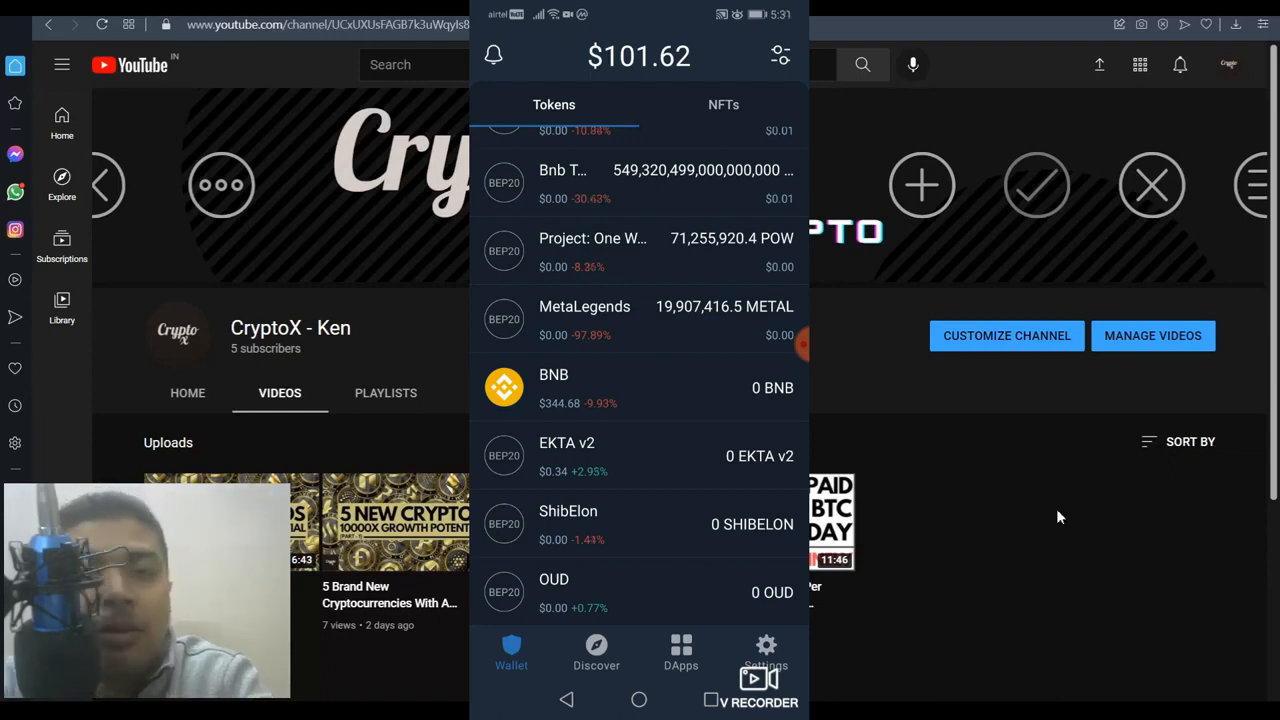
scroll(down, 3)
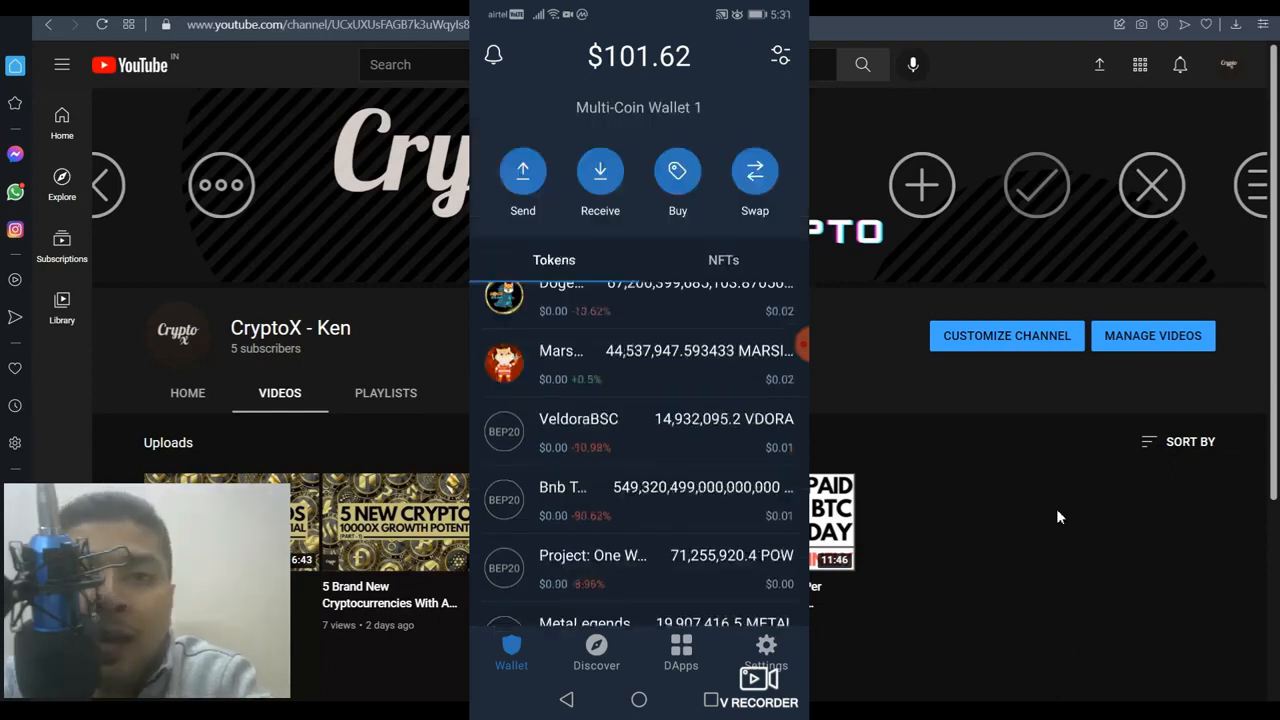